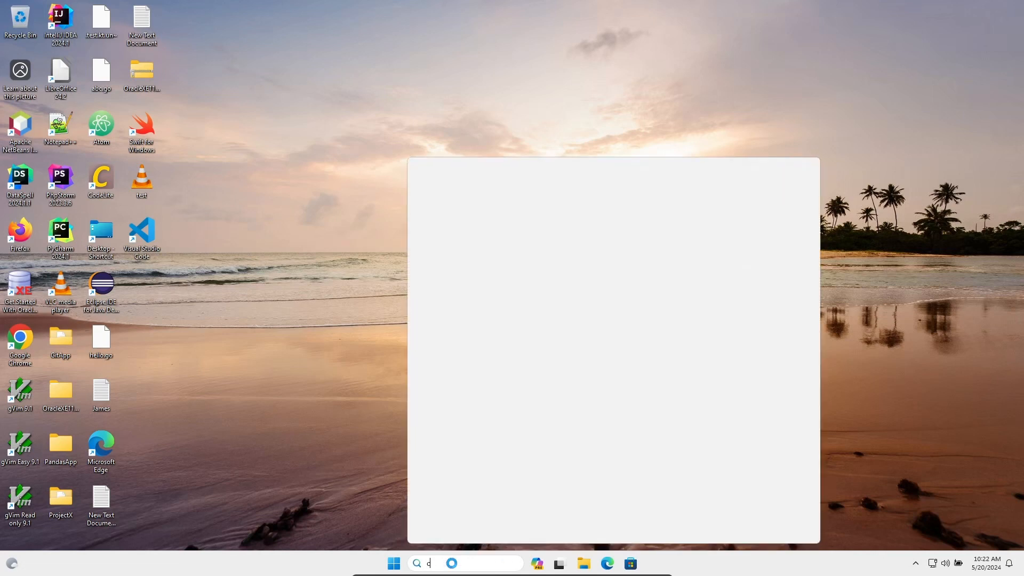
Search 'cmd' from the Start Menu and launch Command Prompt.
type("md")
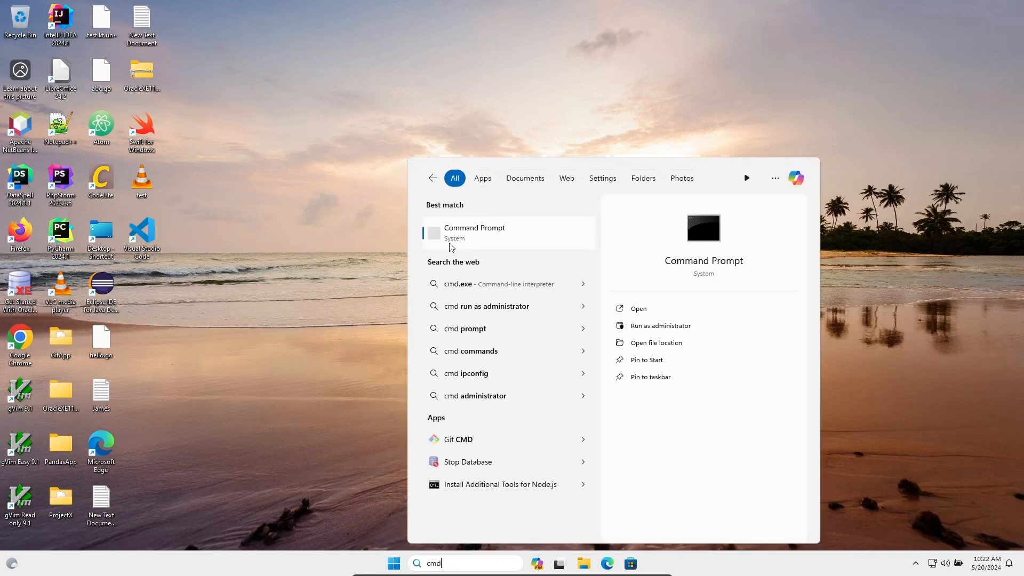
mouse_move(483, 238)
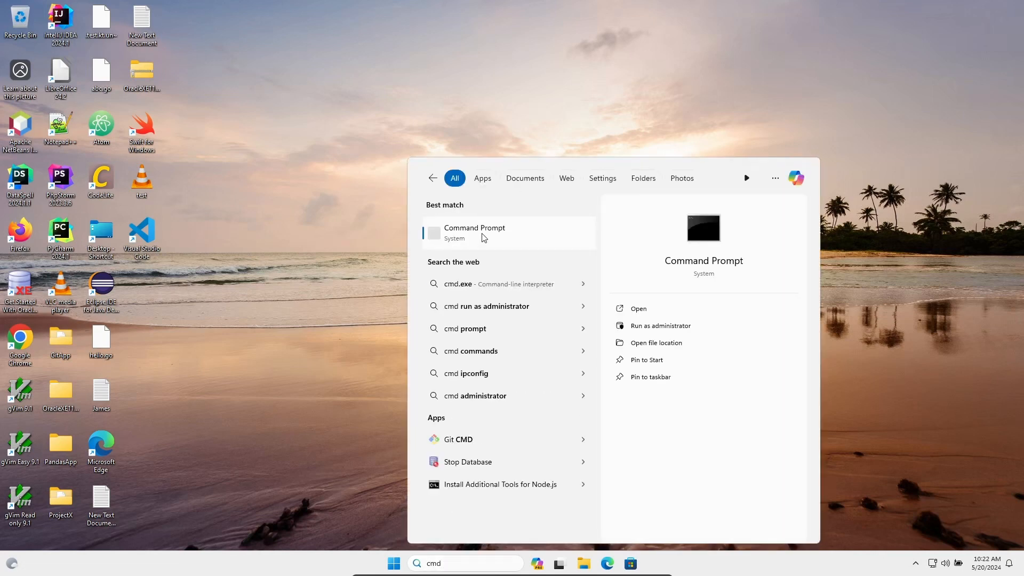
left_click(474, 232)
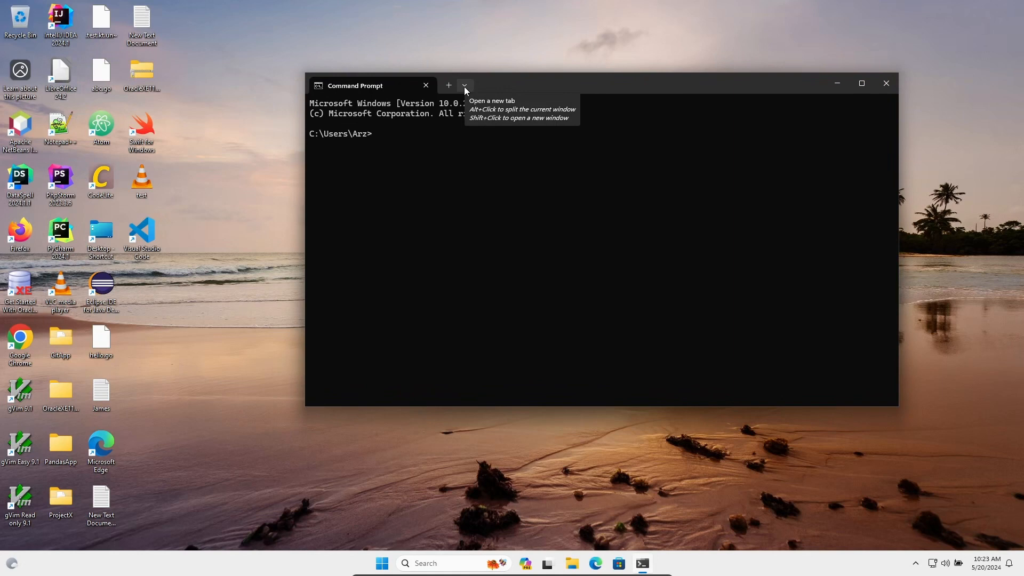
left_click(465, 85)
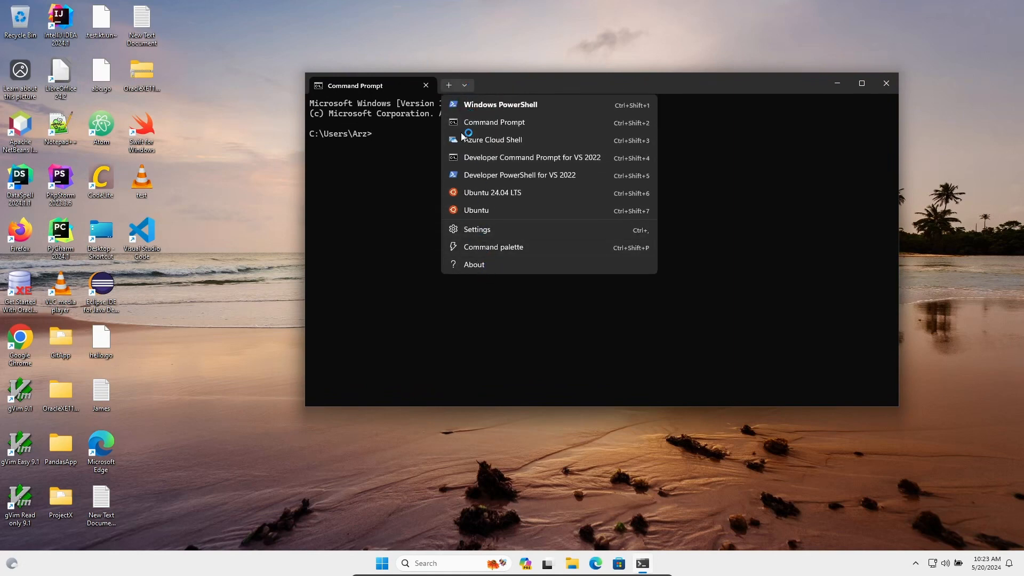
mouse_move(382, 192)
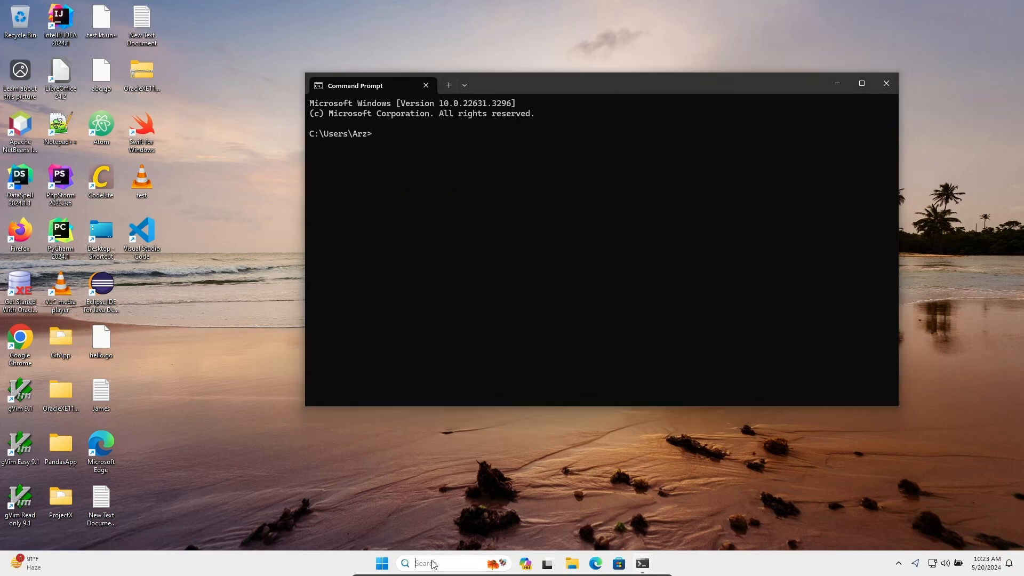
type("git")
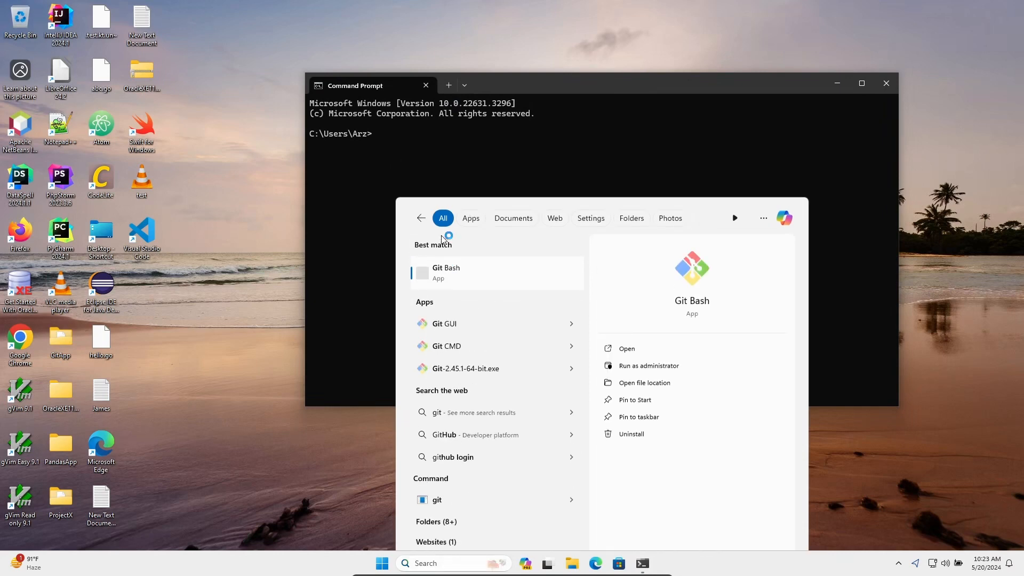
left_click(446, 273)
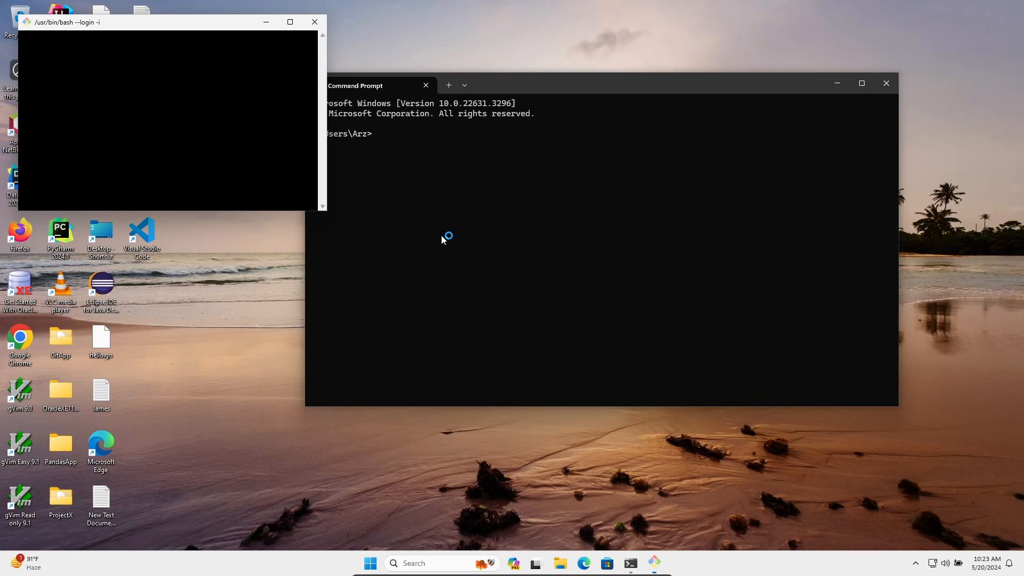
mouse_move(255, 129)
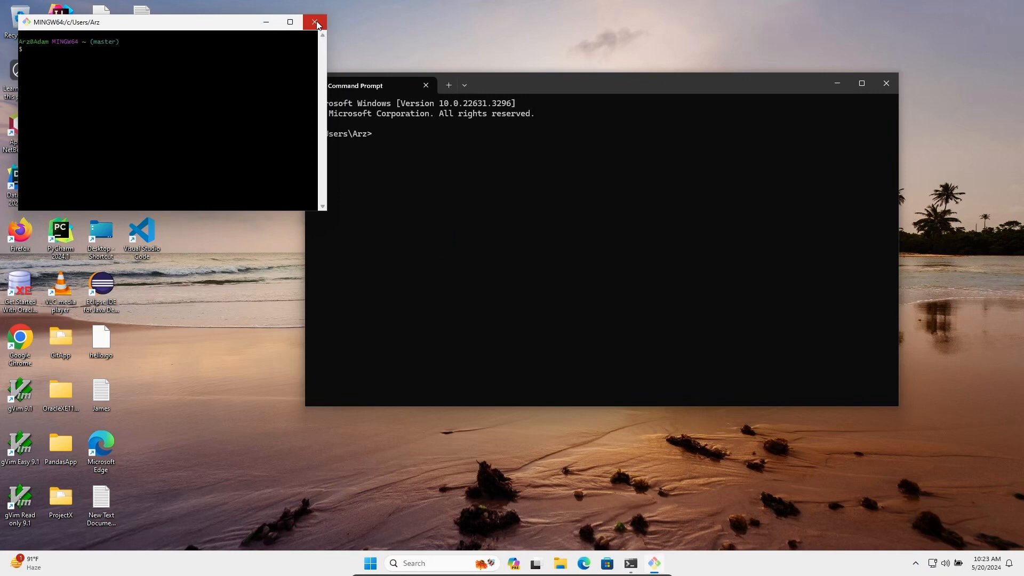
left_click(316, 21)
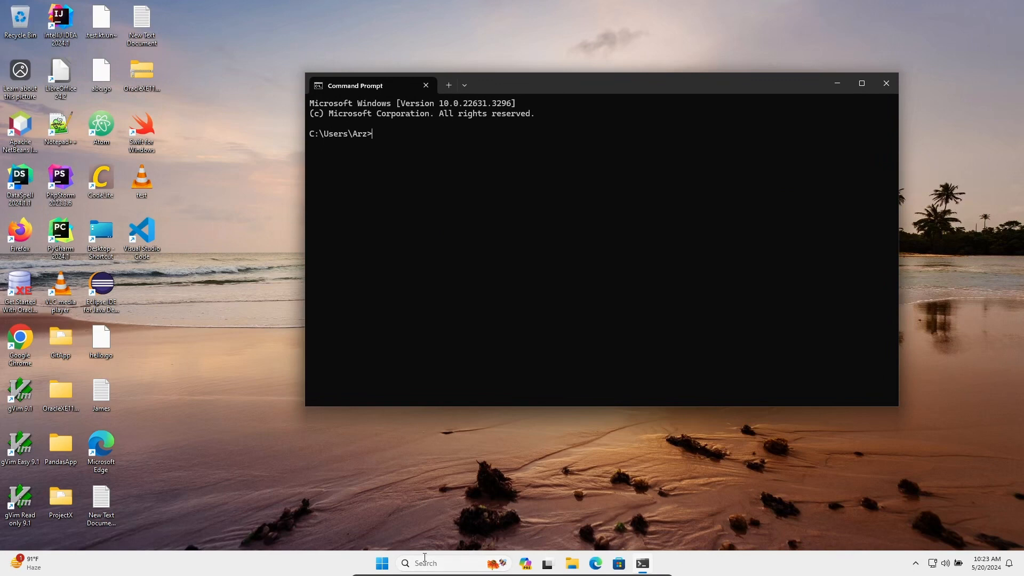
type("git")
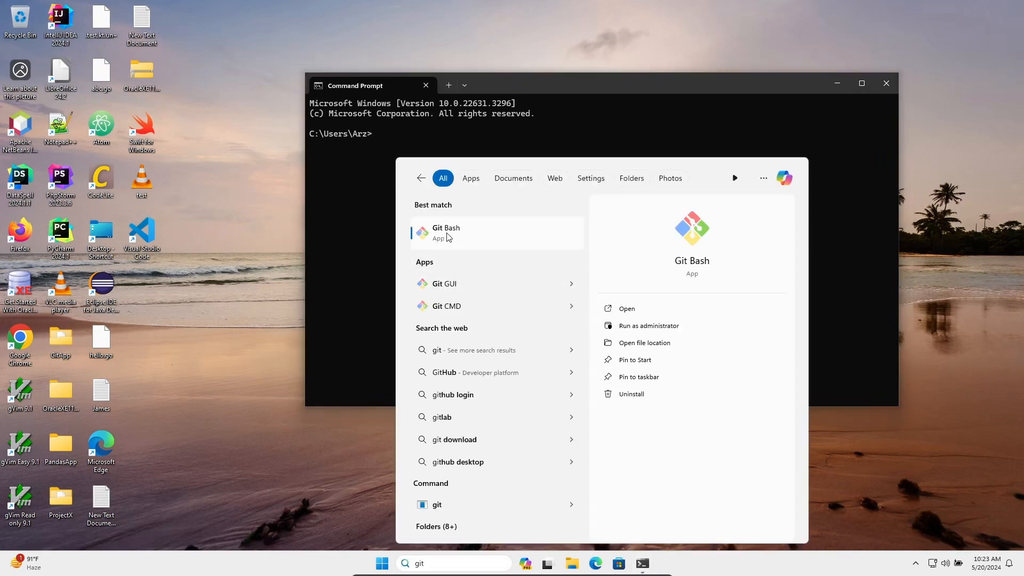
right_click(446, 233)
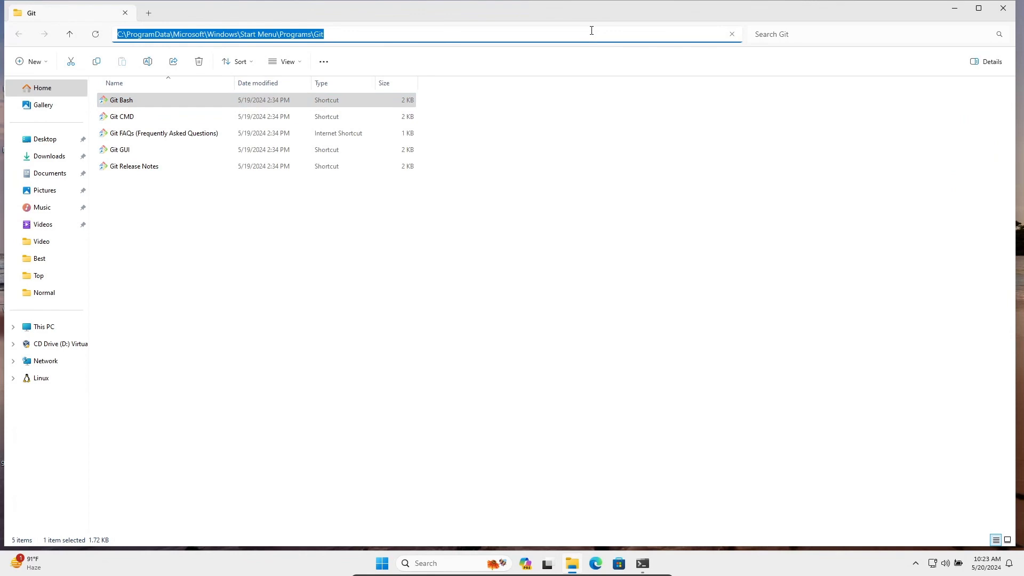
mouse_move(966, 22)
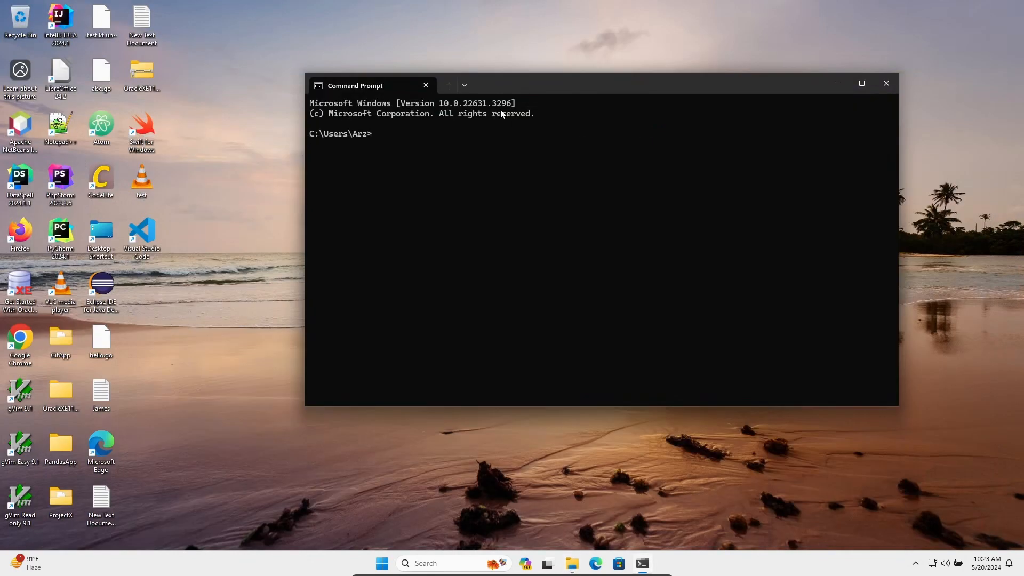
Open Windows Terminal Settings and scroll the sidebar to the Profiles section.
left_click(464, 85)
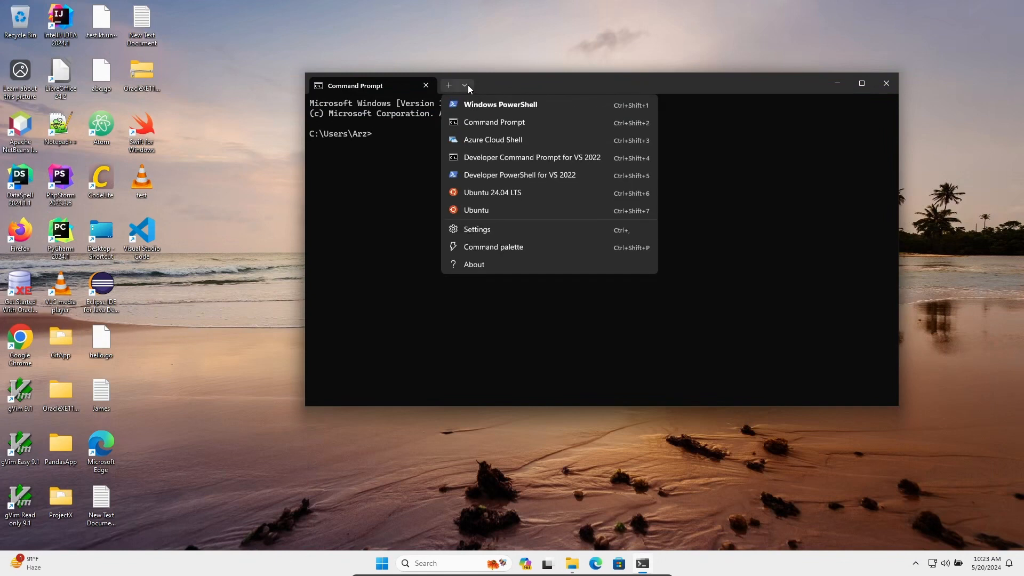
mouse_move(476, 229)
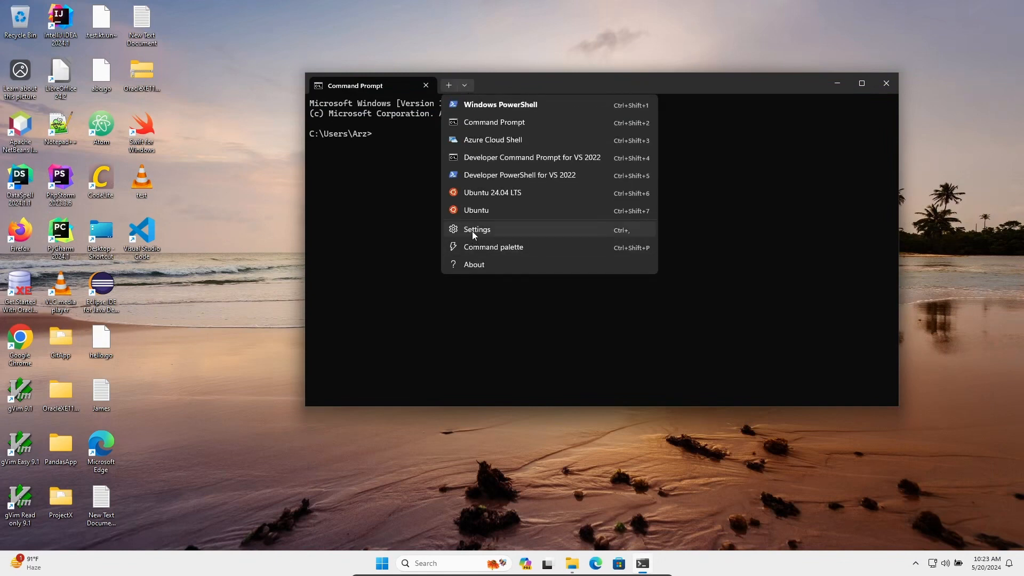
left_click(477, 230)
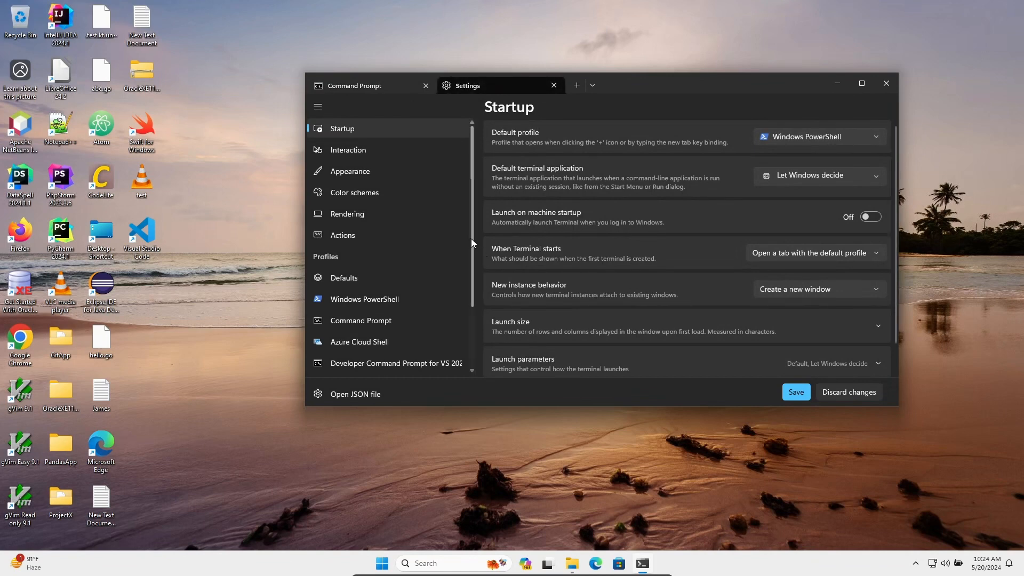
scroll("down", 3)
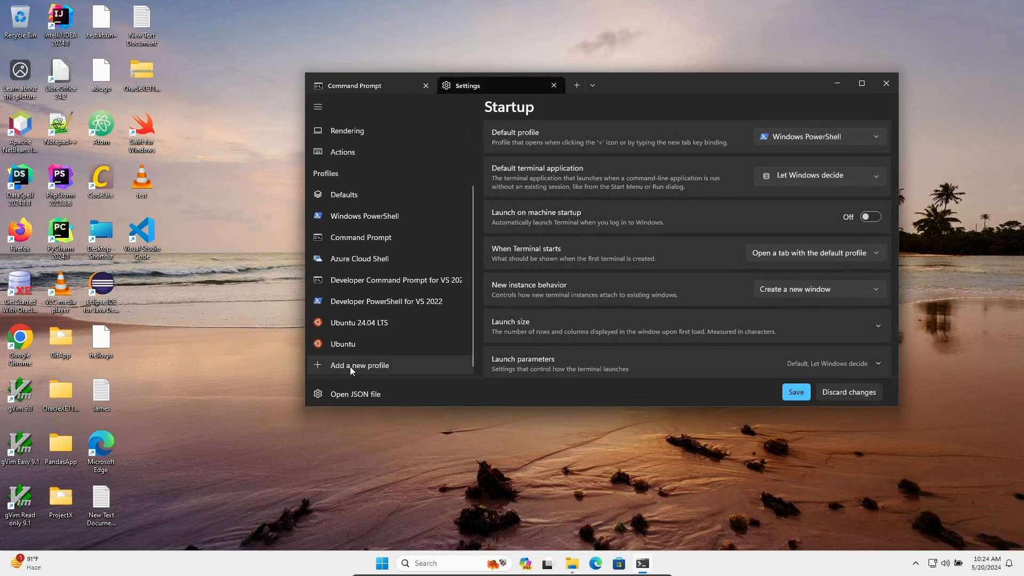
Add a new empty profile and replace its name with 'Git-Bash'.
left_click(359, 365)
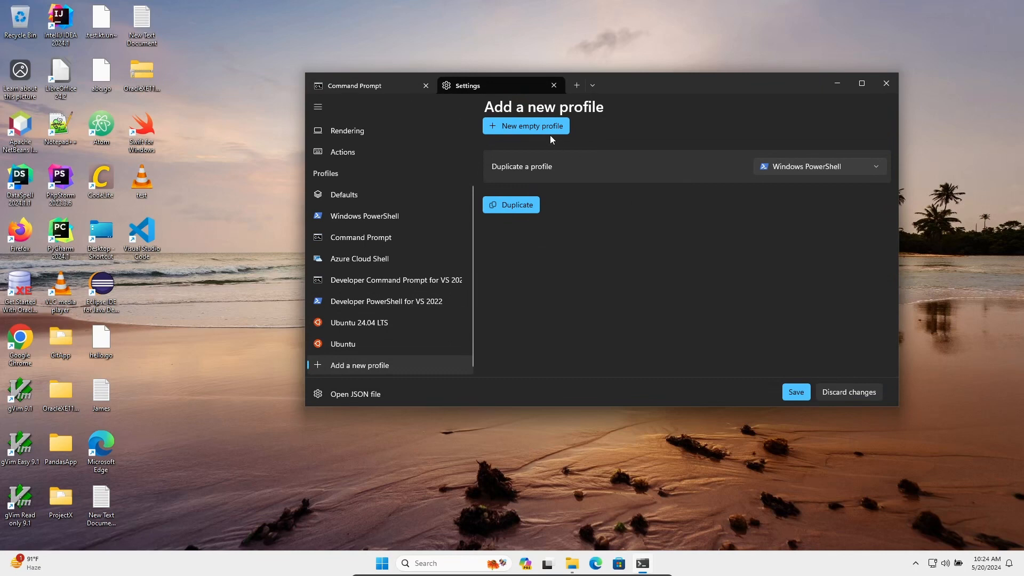
left_click(526, 126)
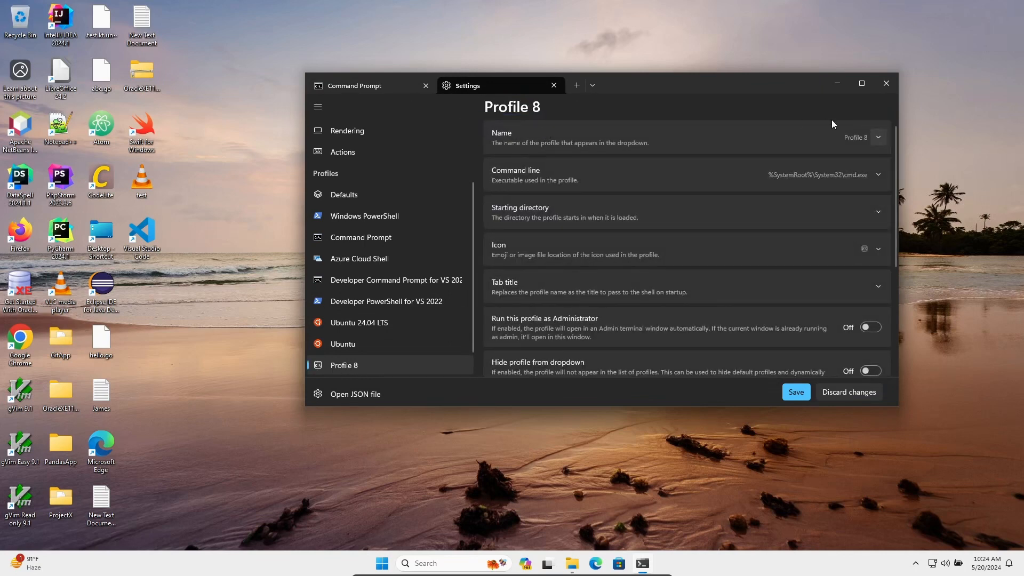
mouse_move(879, 145)
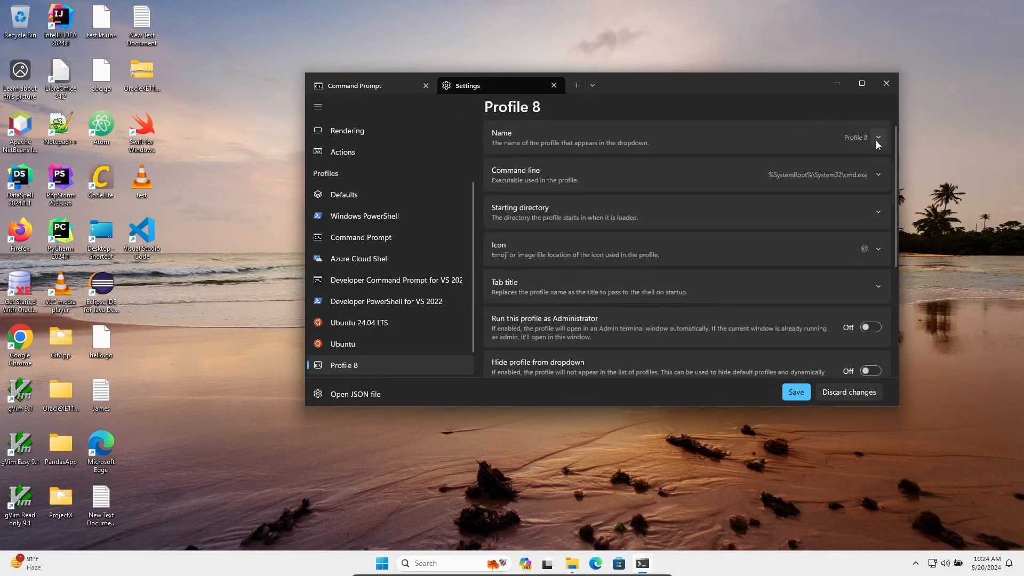
left_click(879, 137)
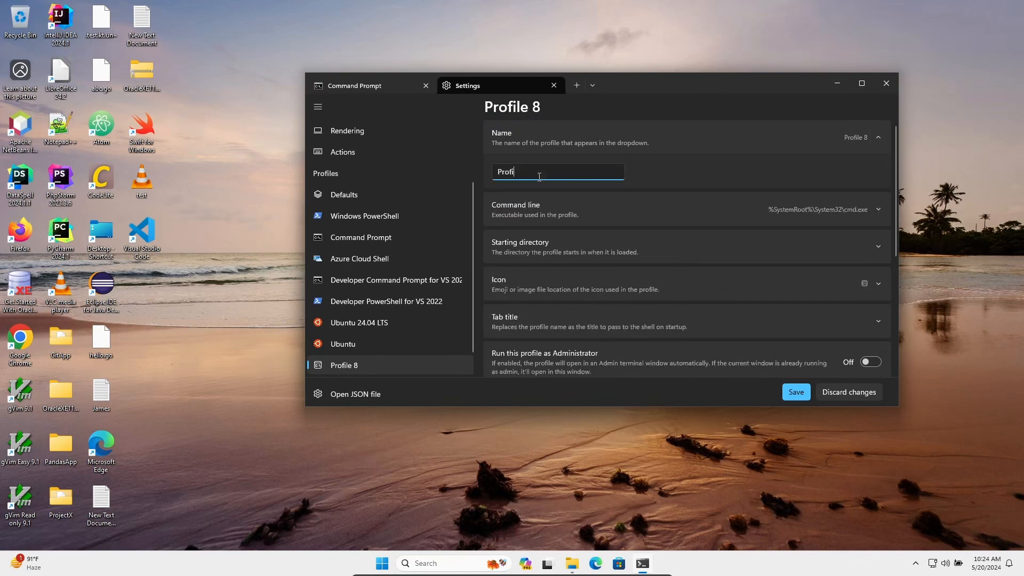
key("ctrl+a")
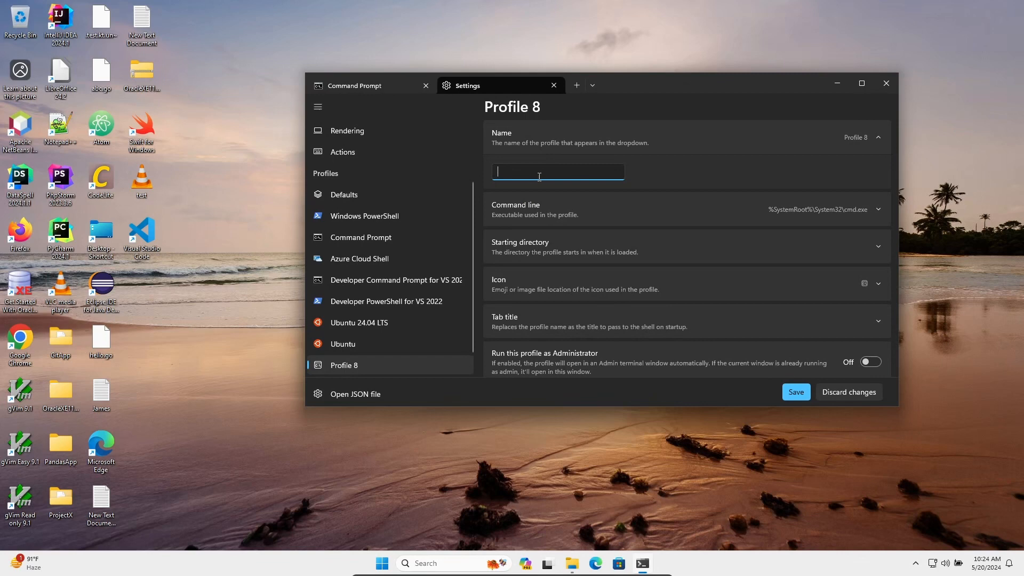
type("Git-")
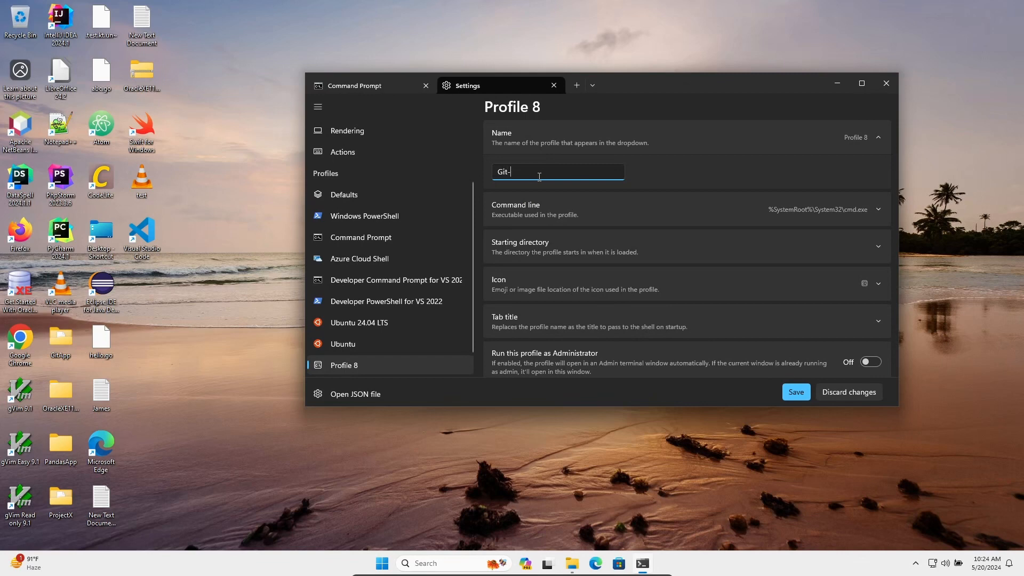
type("Bas")
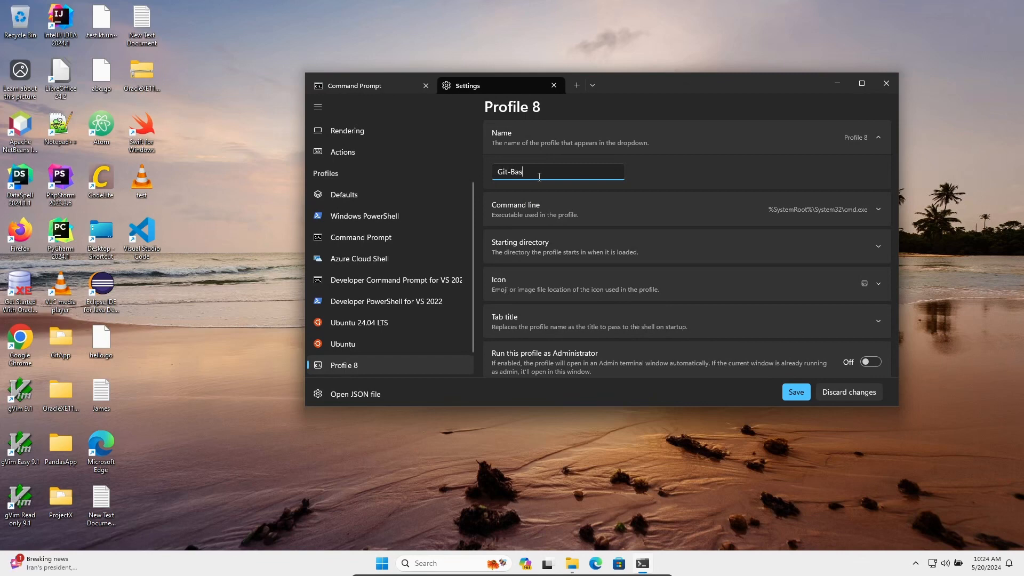
type("h")
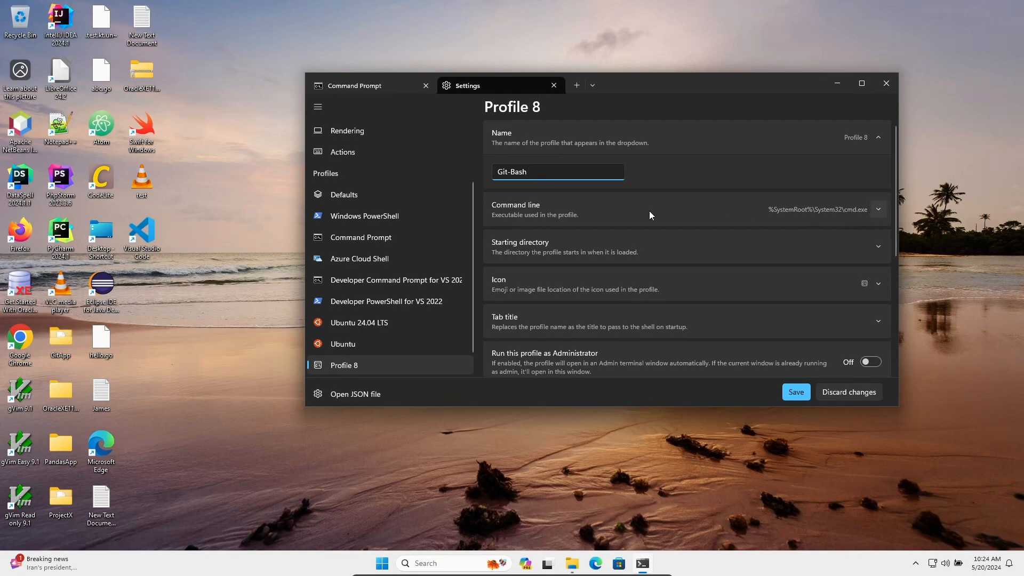
Browse Start Menu\Programs\Git and pick the Git Bash shortcut as the command line.
left_click(879, 209)
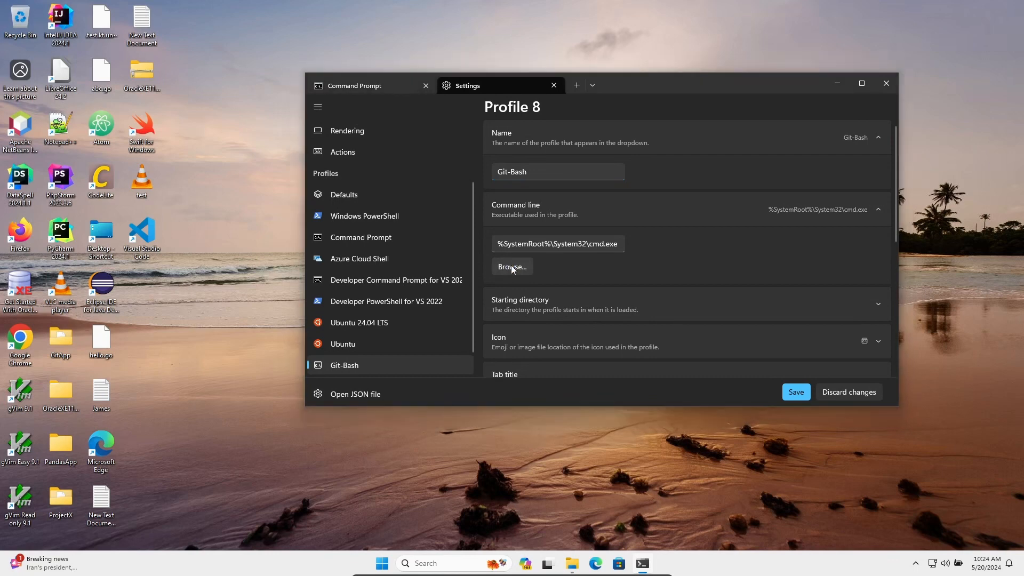
left_click(512, 267)
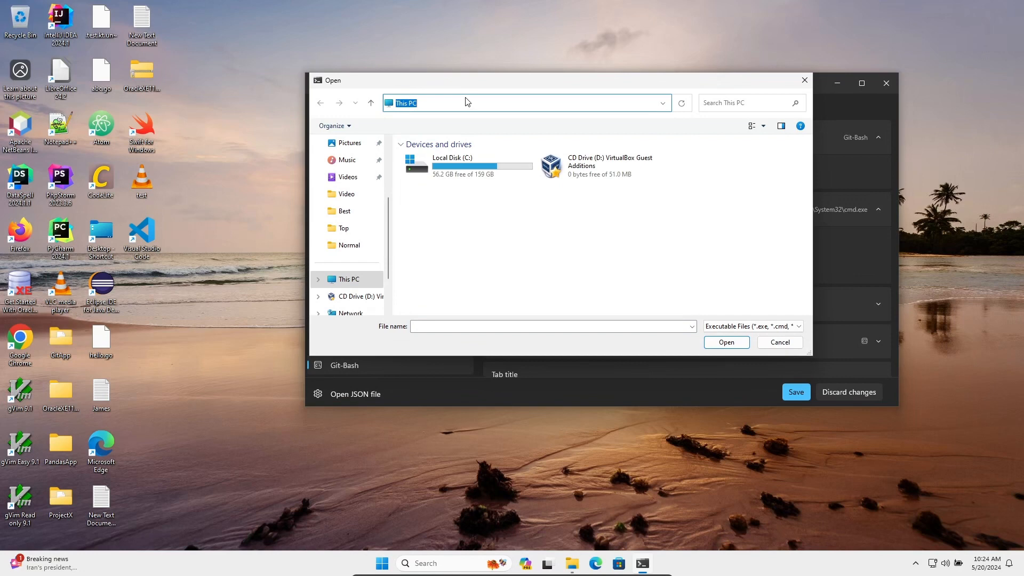
type("C:\\ProgramData\\Microsoft\\Windows\\Start Menu\\Programs\\Git")
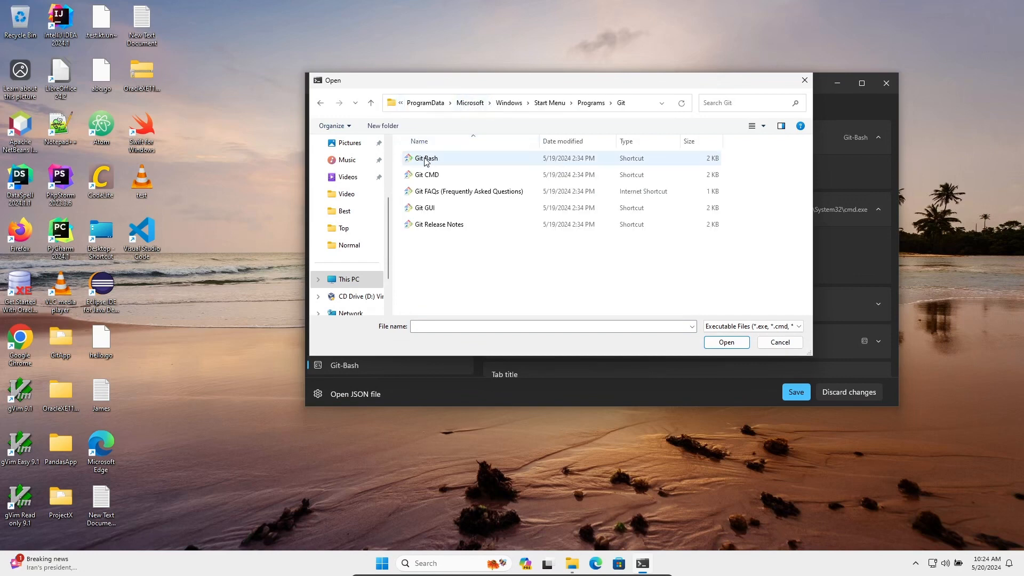
left_click(425, 157)
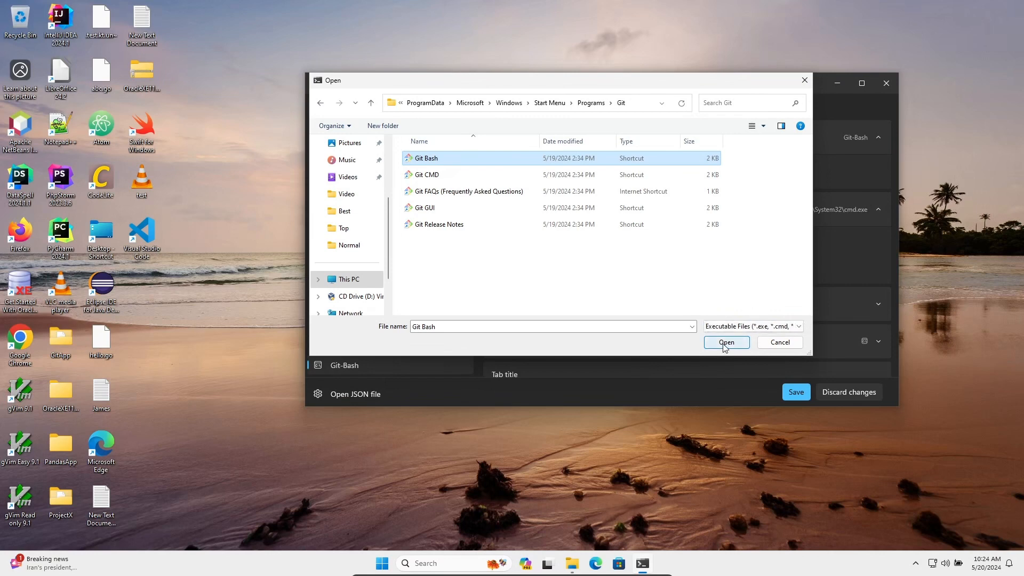
left_click(725, 343)
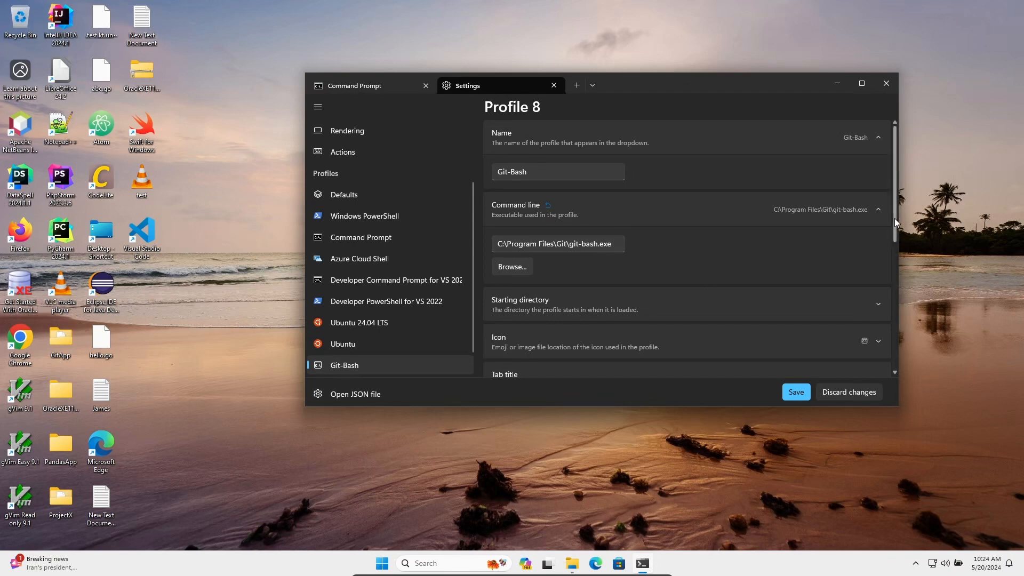
scroll("down", 3)
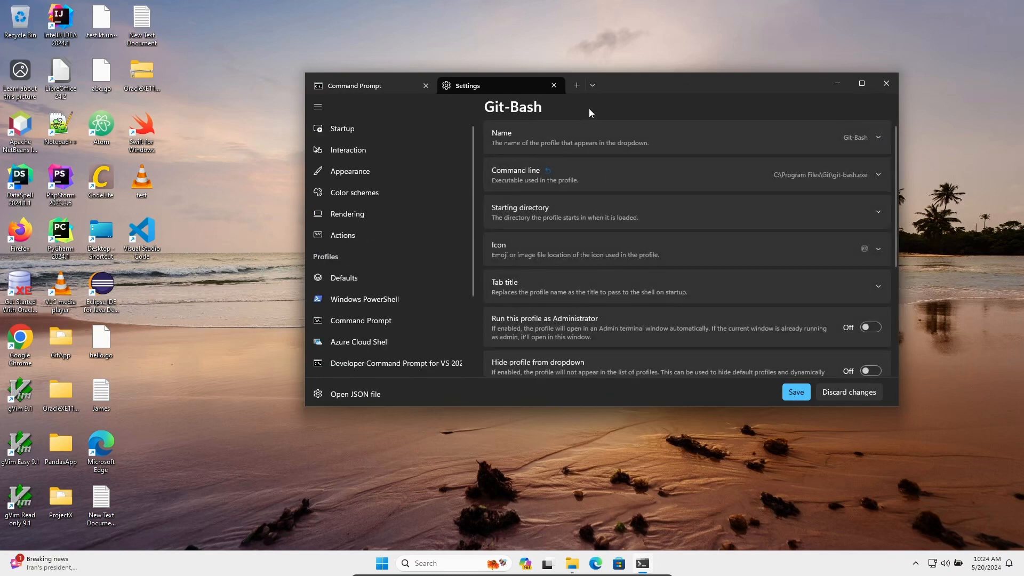
Launch a Git-Bash tab from the dropdown and run echo "Hello World" and ls.
left_click(591, 85)
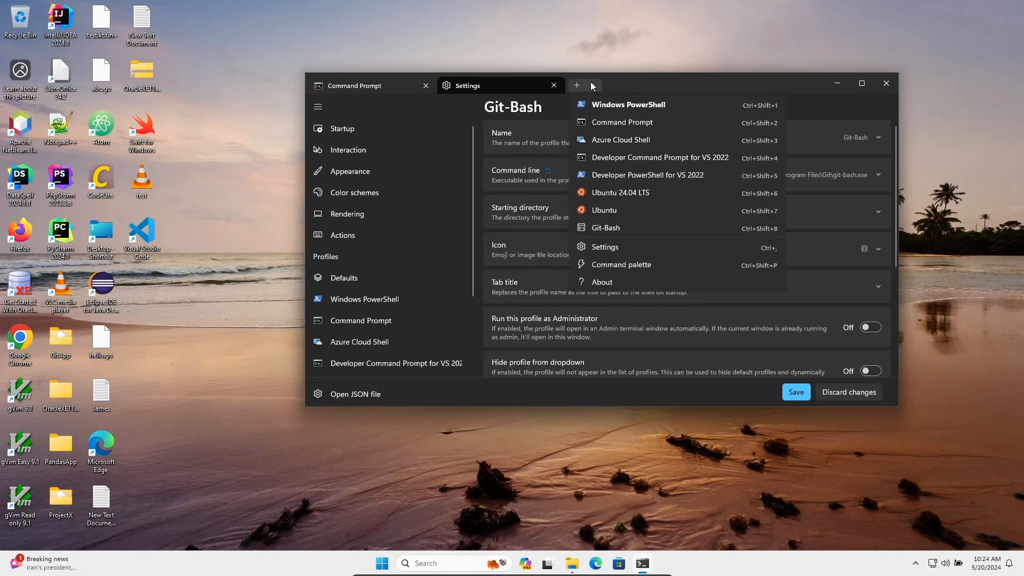
mouse_move(606, 227)
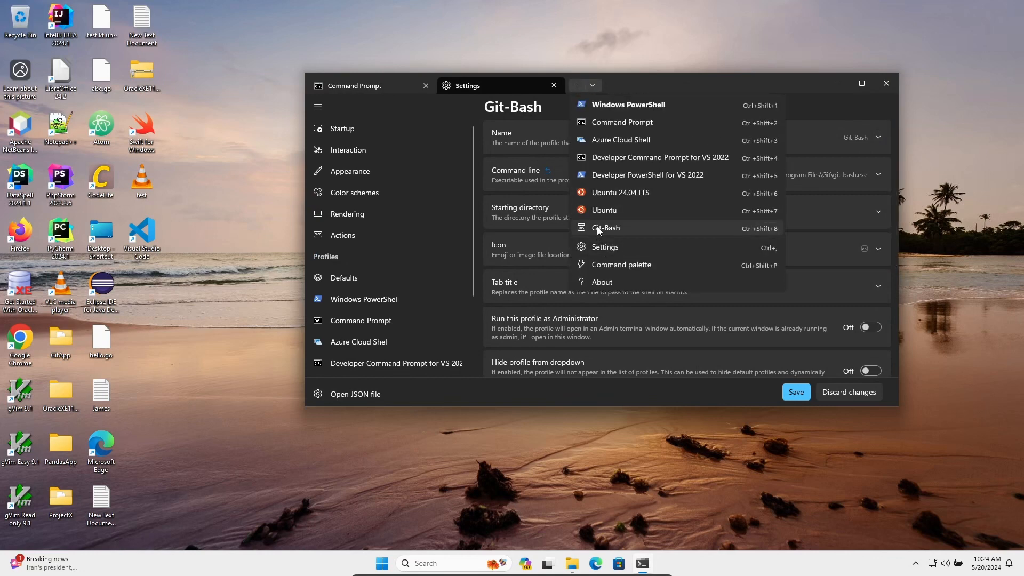
left_click(605, 227)
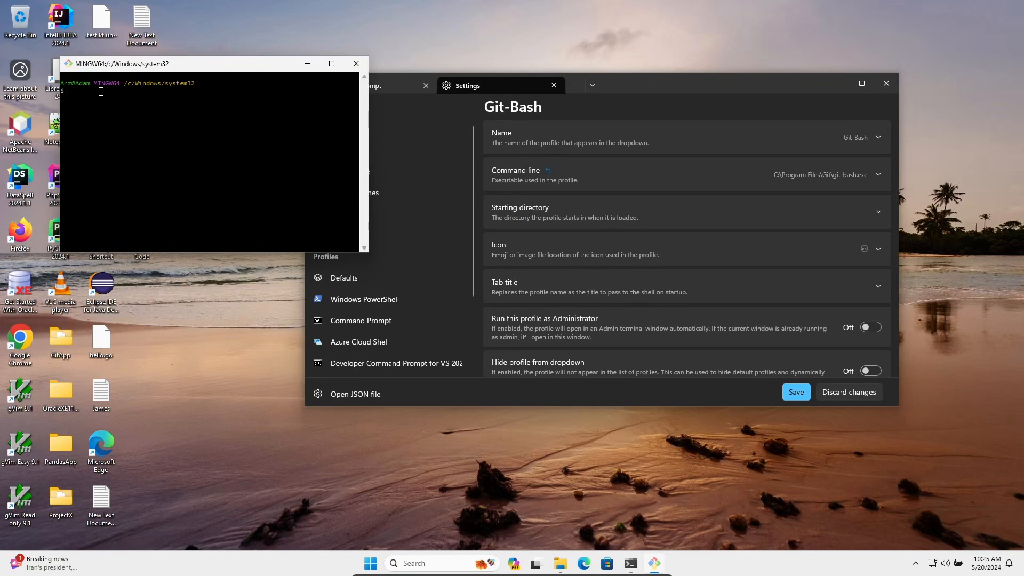
type("ech")
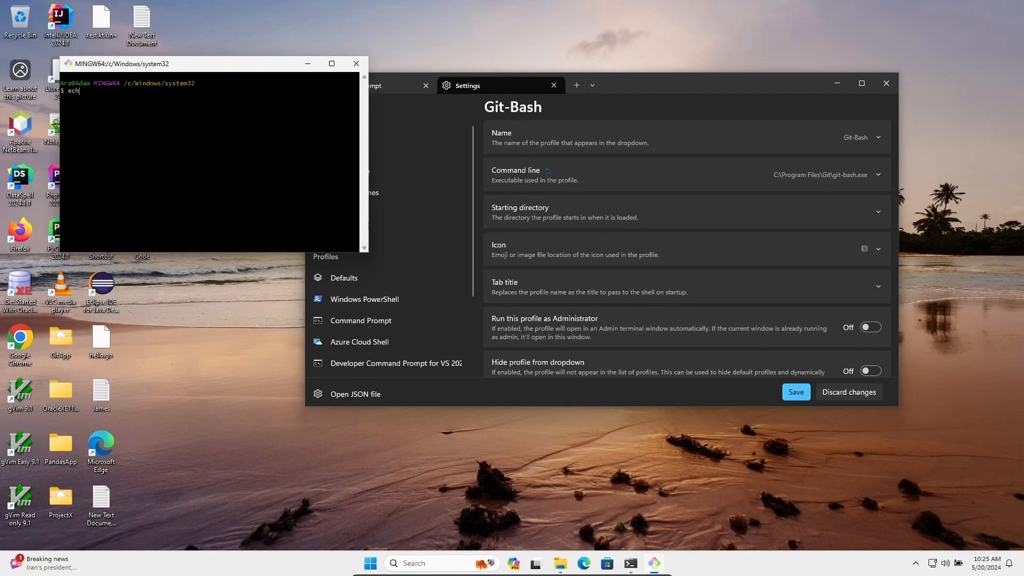
type("o \"H")
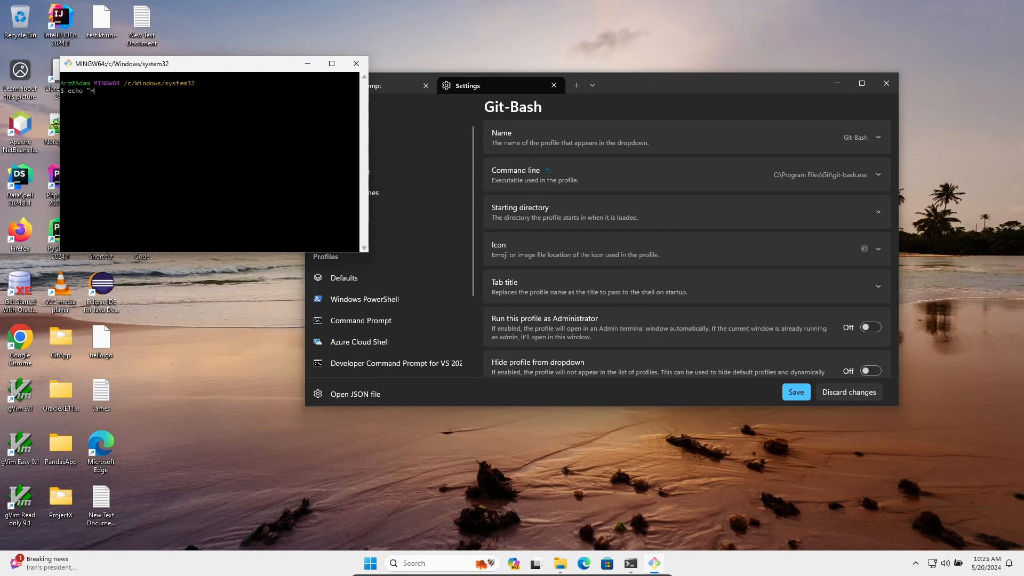
type("ello World")
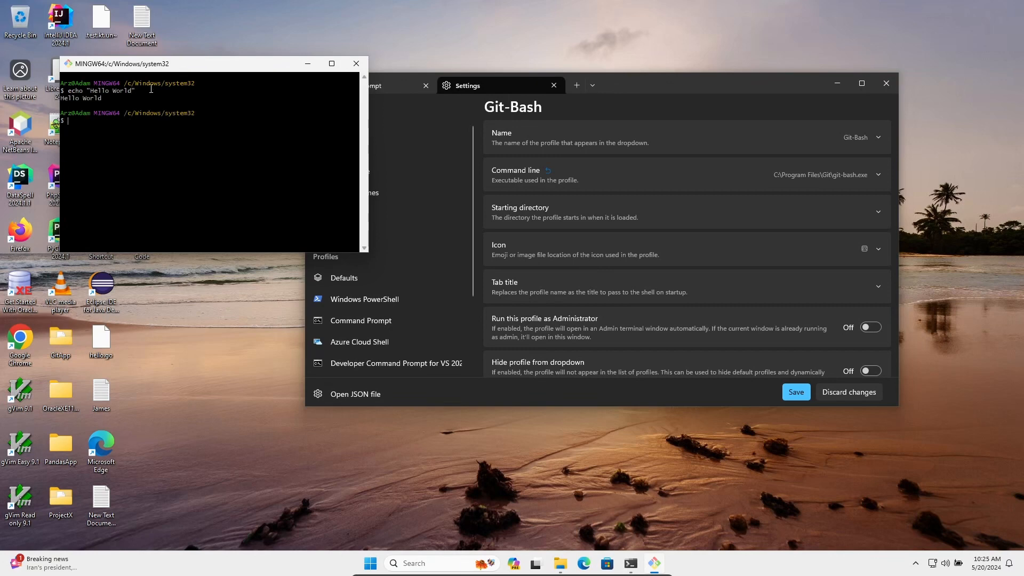
type("ls")
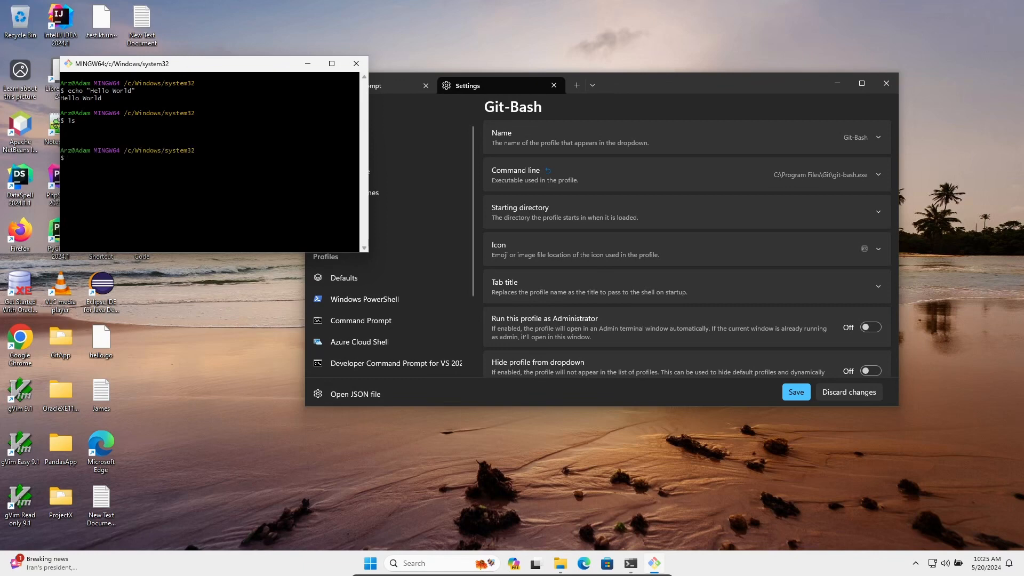
type("p")
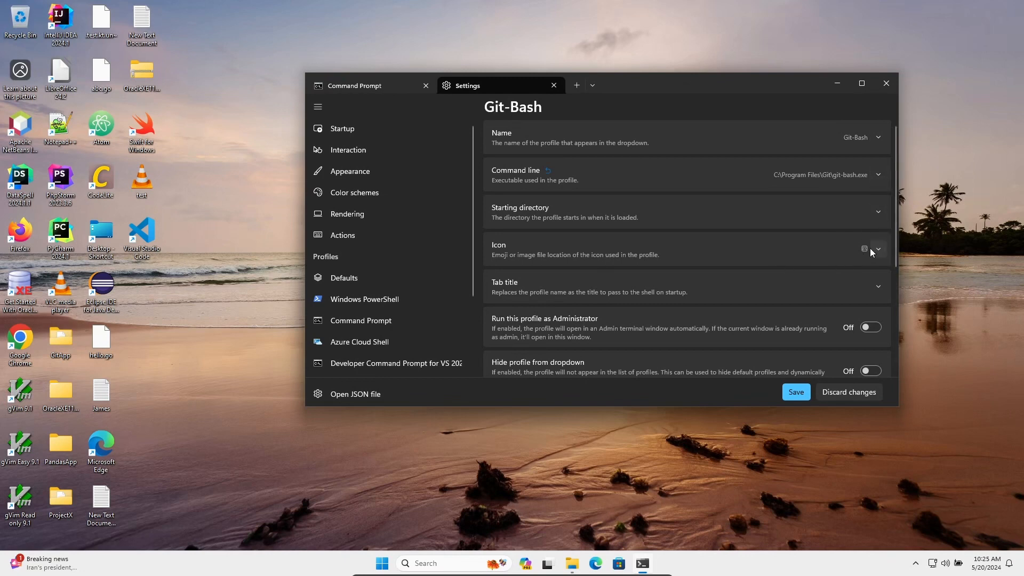
Browse for an icon but cancel, then enable 'Run this profile as Administrator'.
left_click(878, 250)
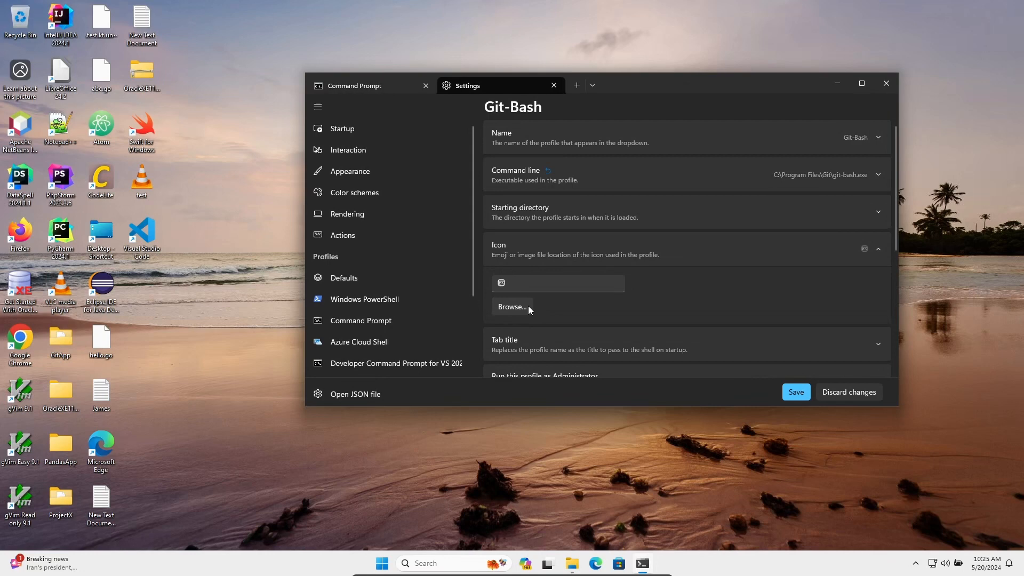
left_click(512, 307)
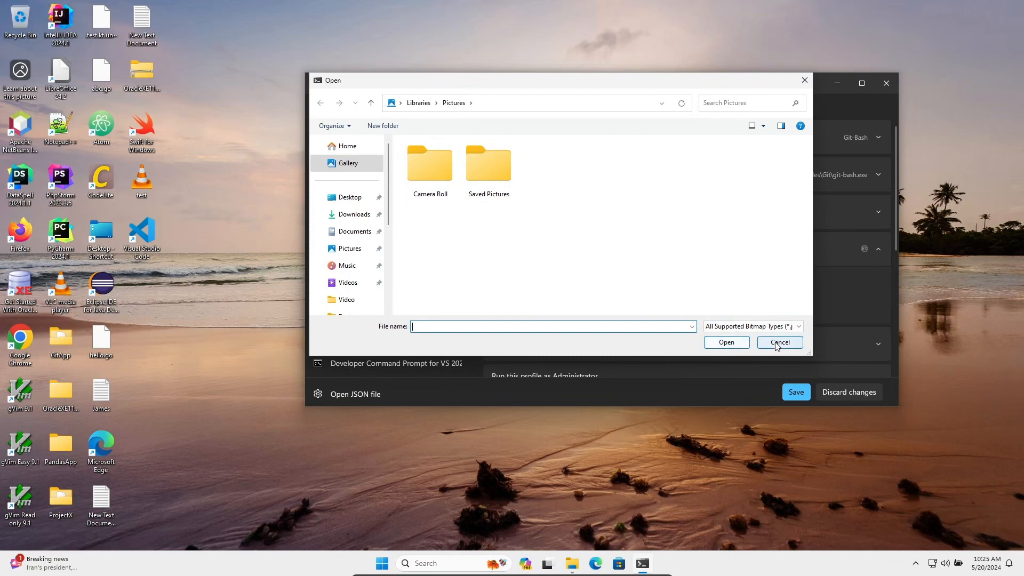
left_click(780, 343)
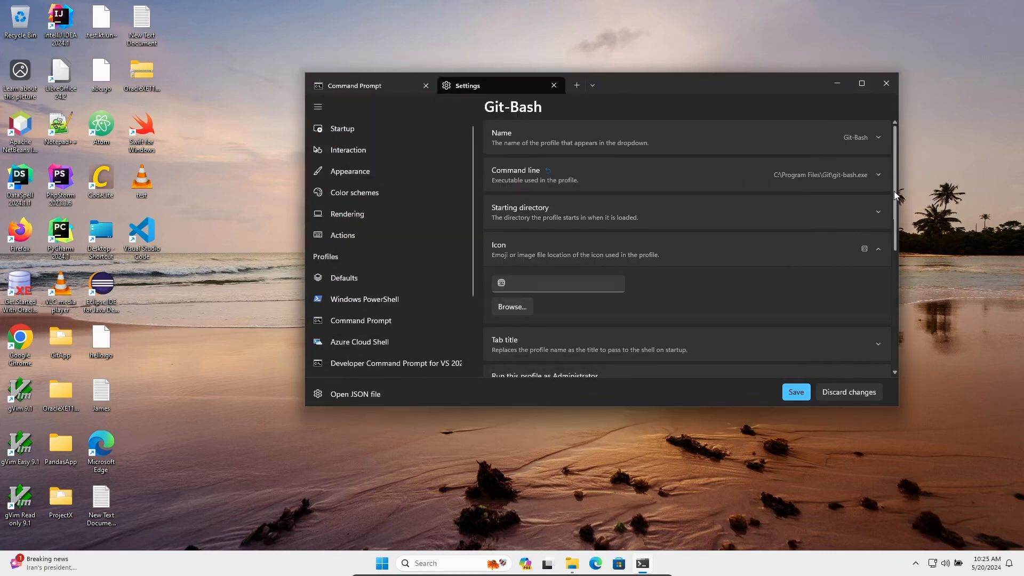
scroll("down", 3)
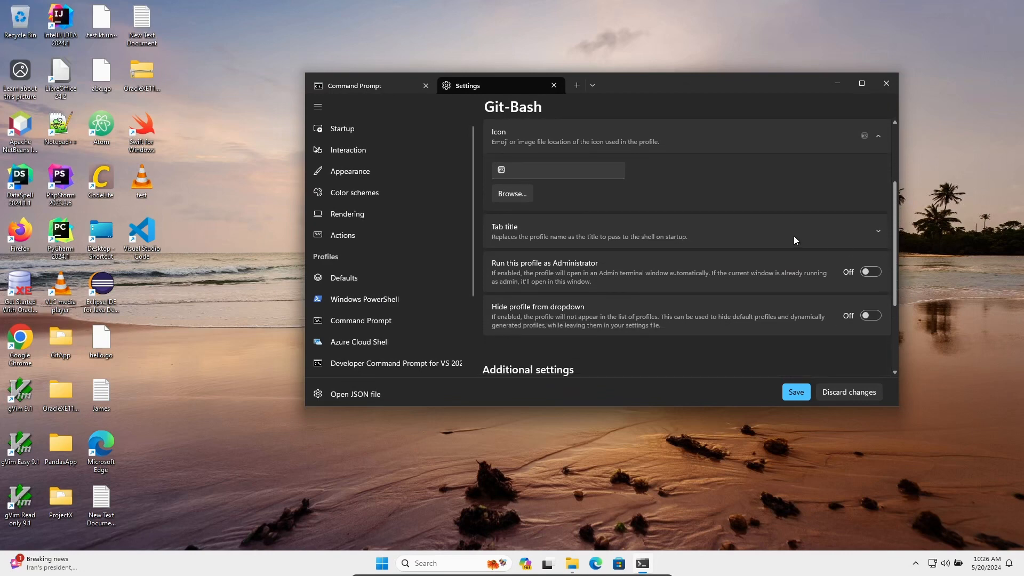
left_click(878, 230)
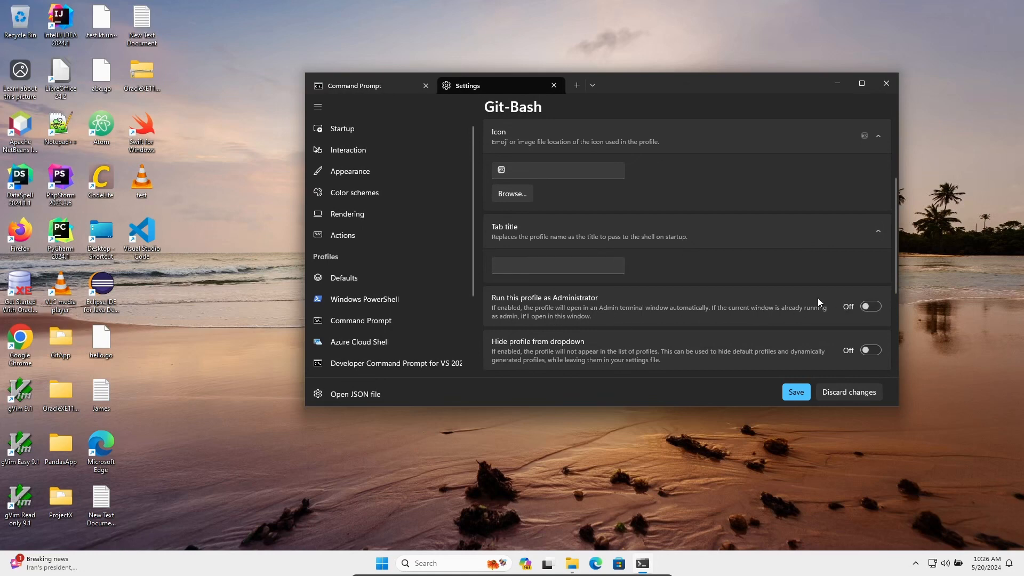
left_click(870, 306)
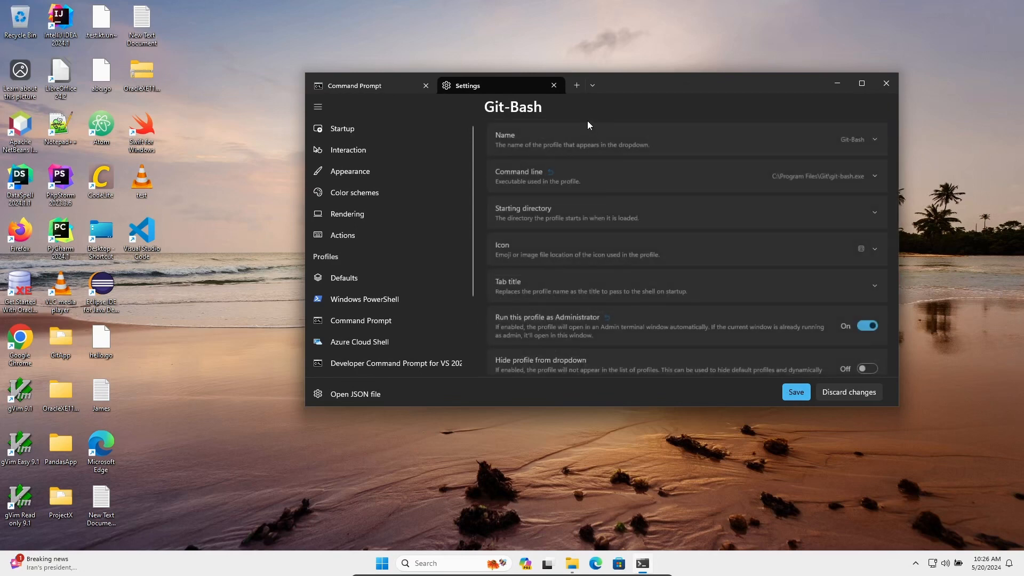
mouse_move(577, 84)
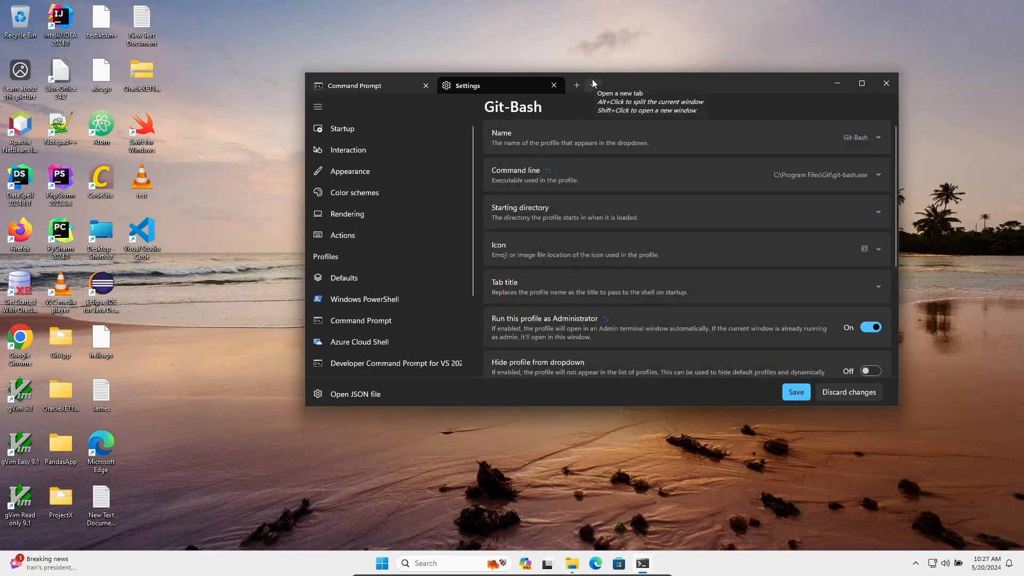
left_click(592, 84)
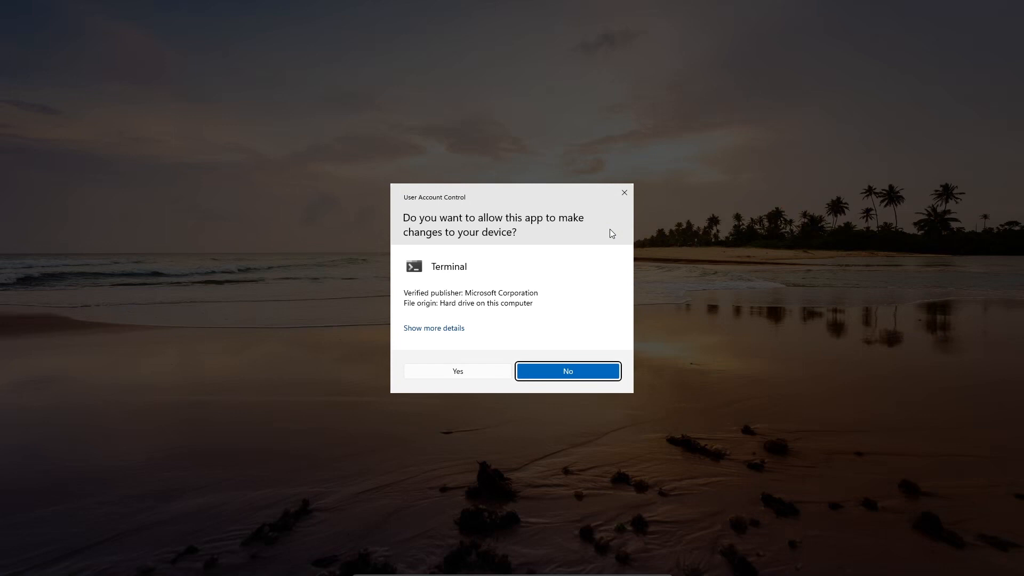
mouse_move(469, 247)
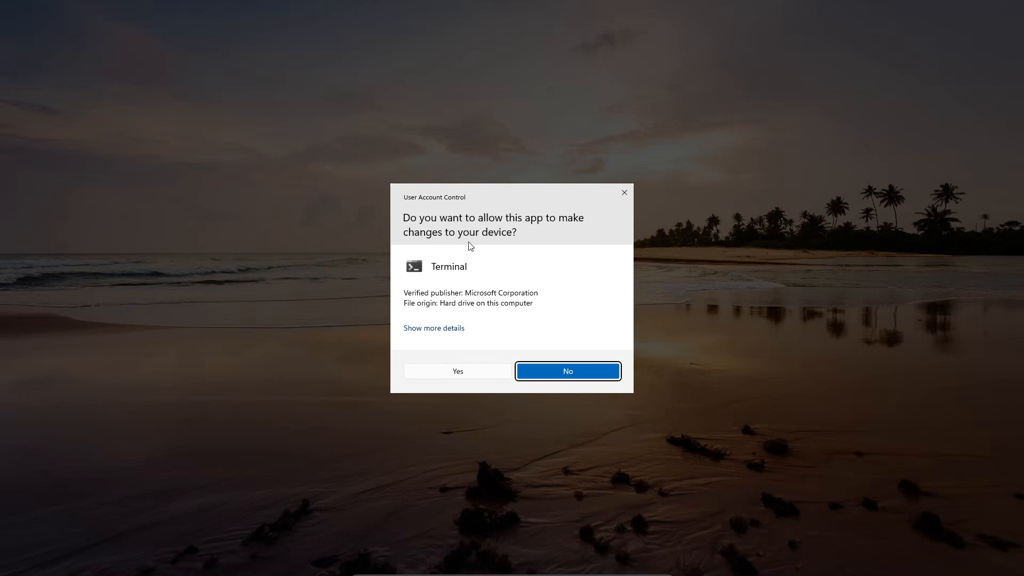
mouse_move(431, 271)
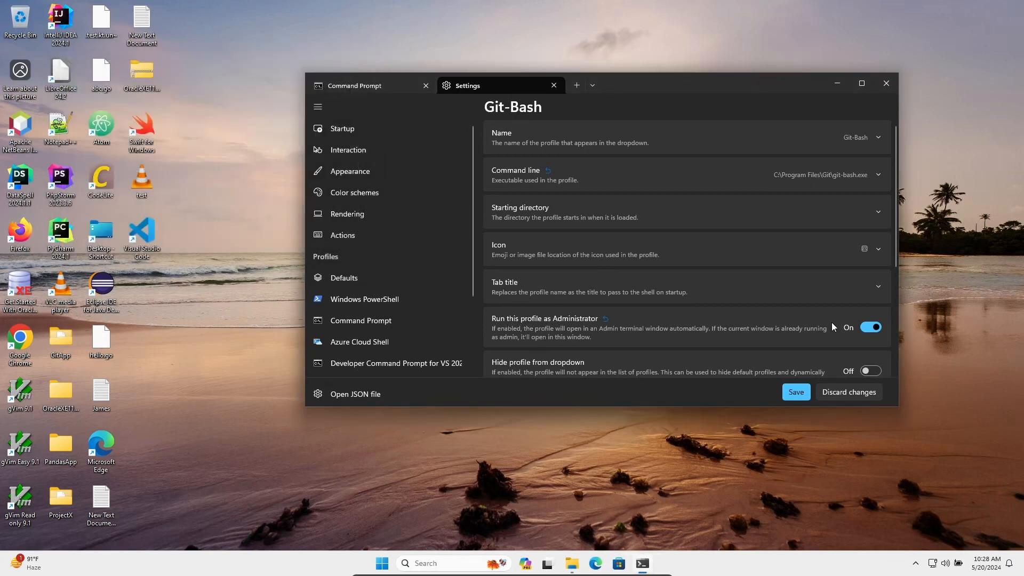
Turn 'Run this profile as Administrator' off and scroll to Additional settings.
left_click(871, 326)
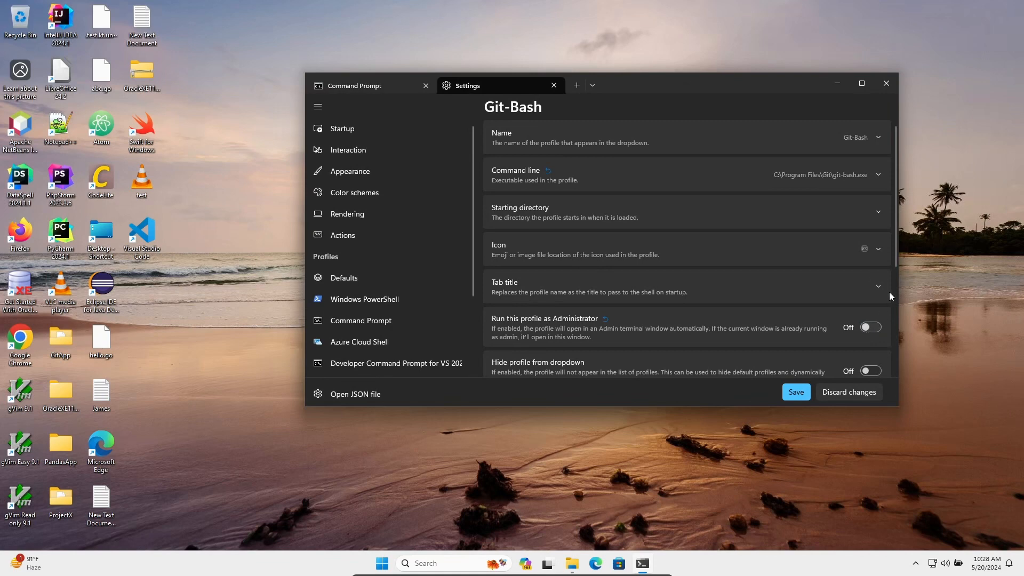
scroll("down", 3)
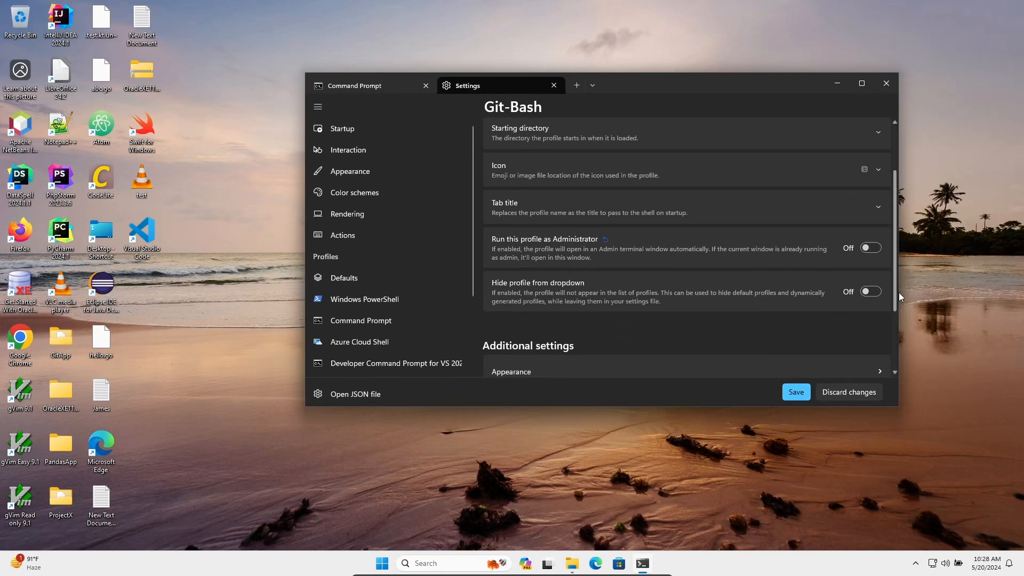
scroll("down", 3)
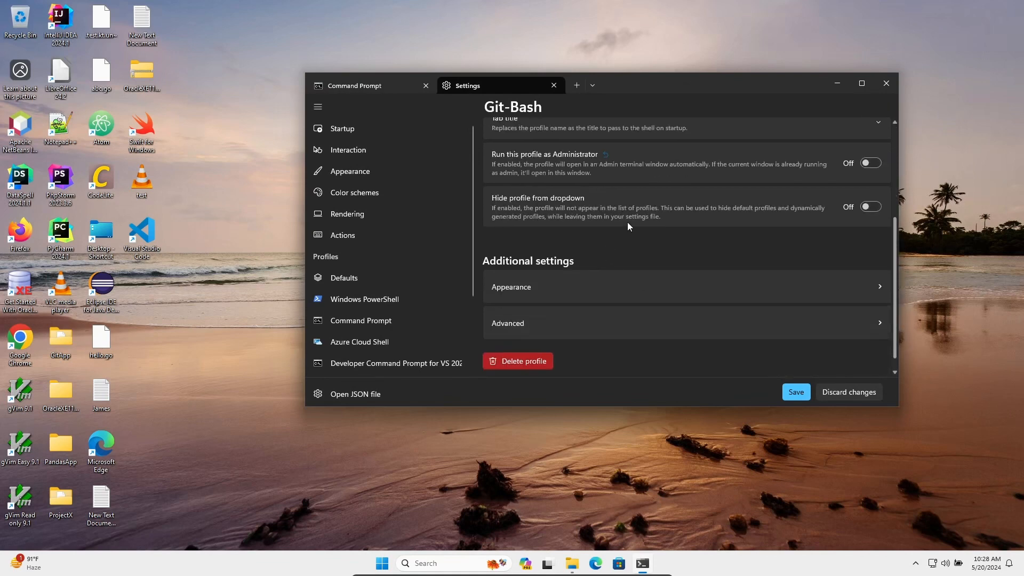
mouse_move(638, 240)
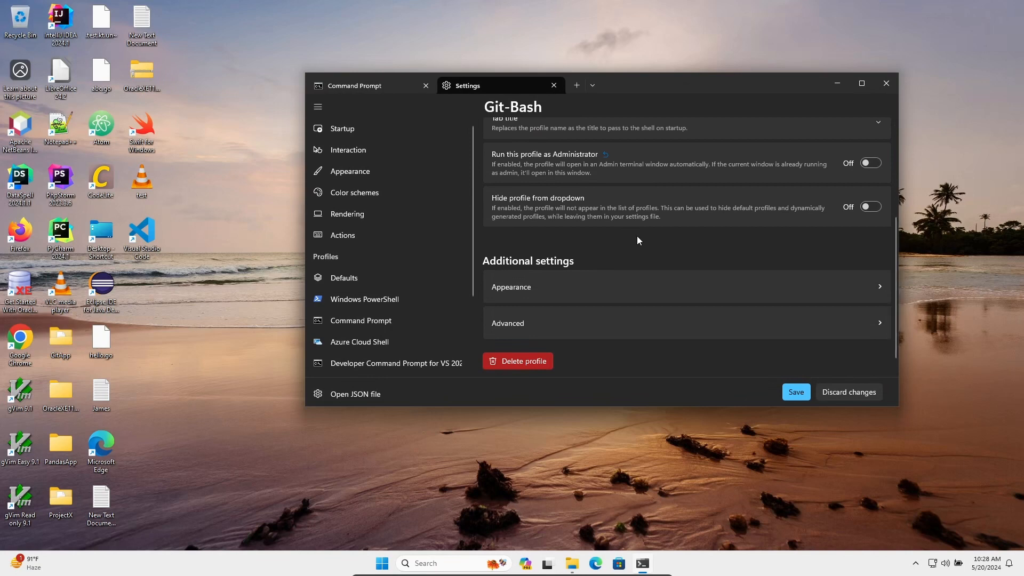
mouse_move(609, 229)
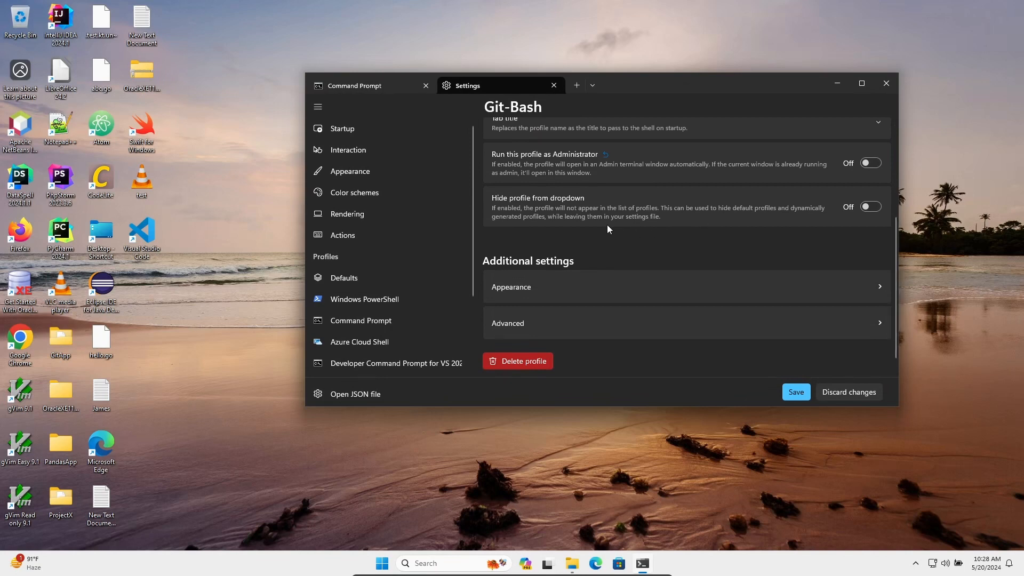
mouse_move(614, 238)
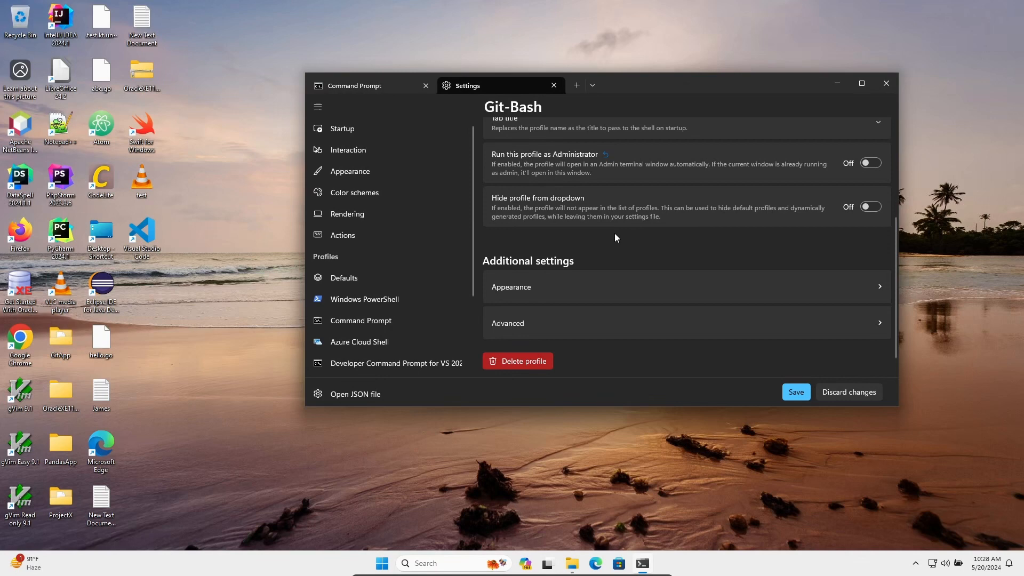